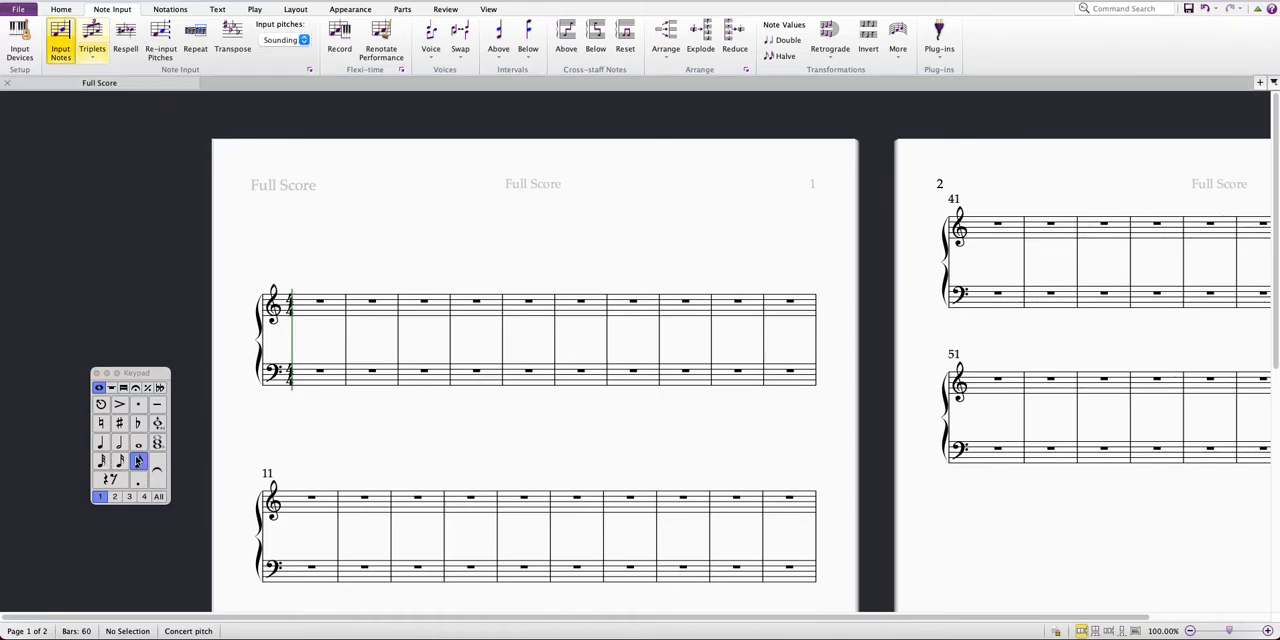
# Enter the first quaver of a triplet at the start of bar 1 on the treble staff
pyautogui.click(136, 460)
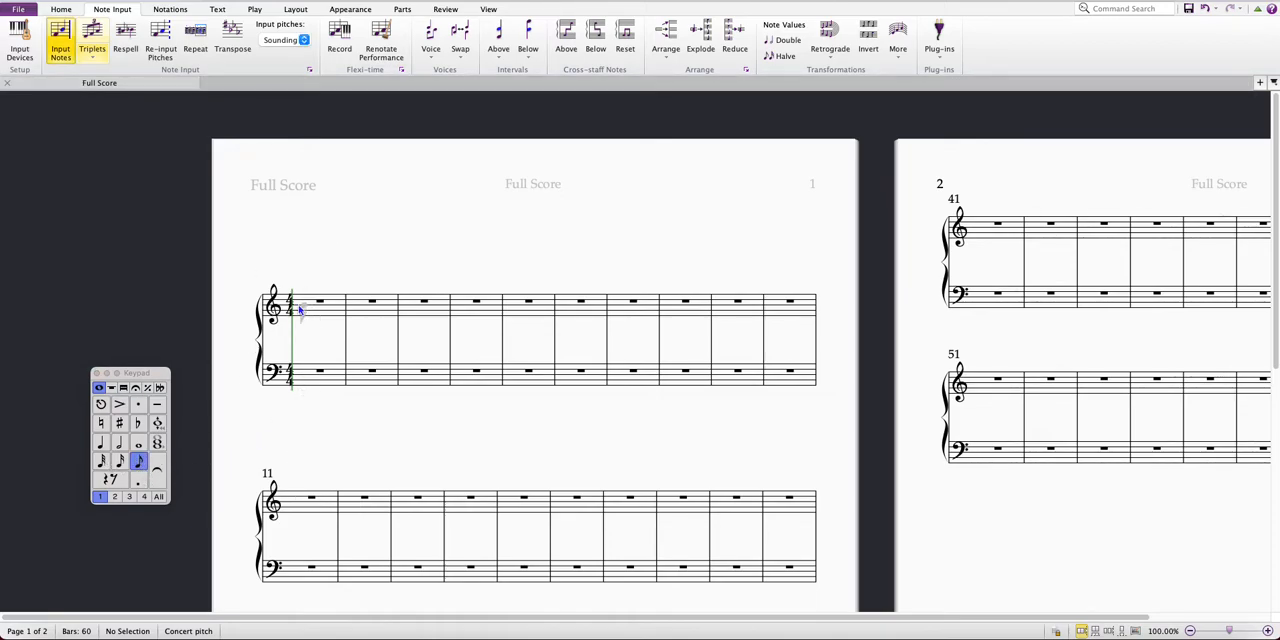
pyautogui.click(304, 304)
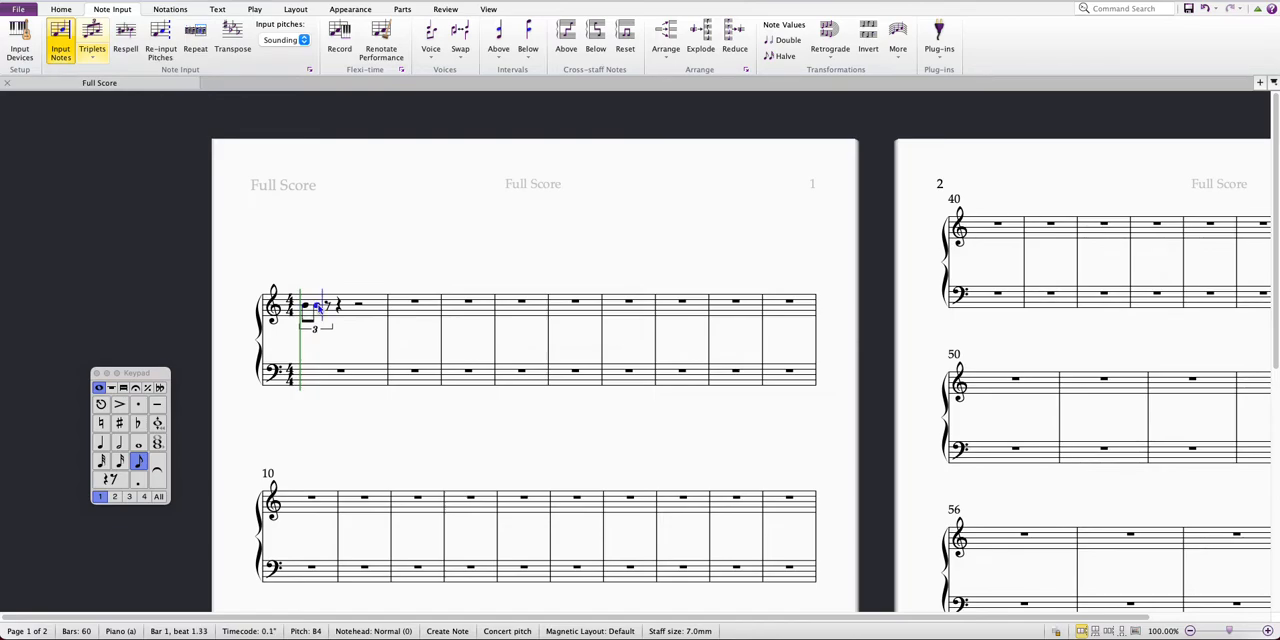
pyautogui.click(100, 404)
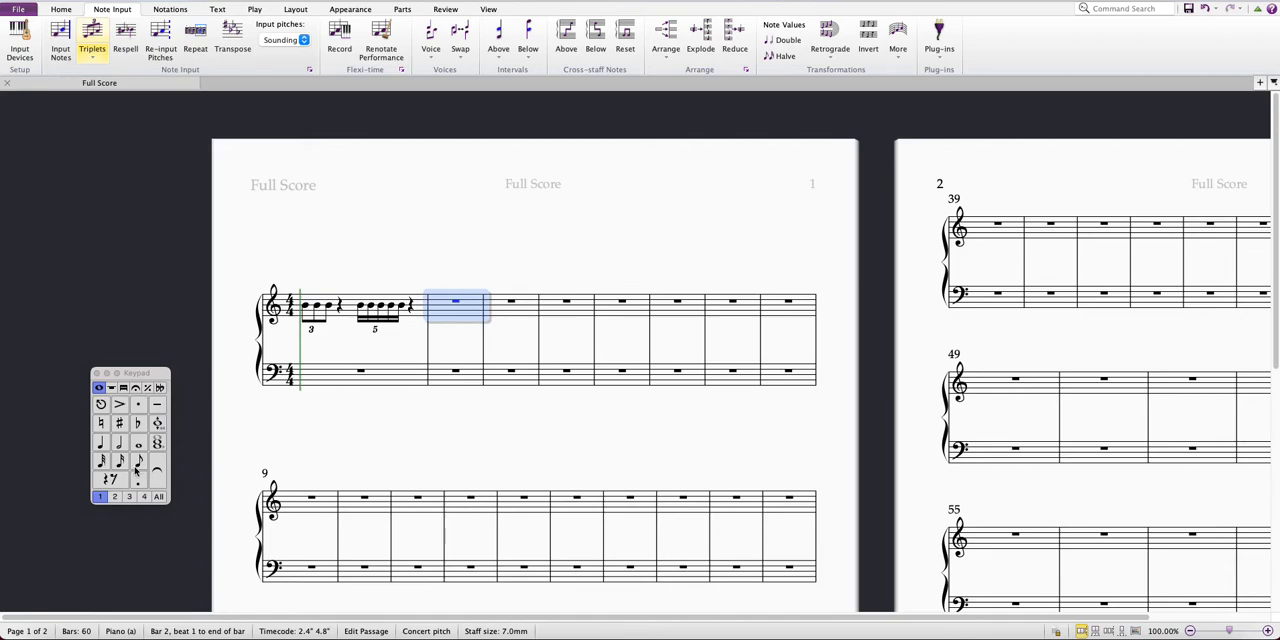
pyautogui.moveTo(138, 460)
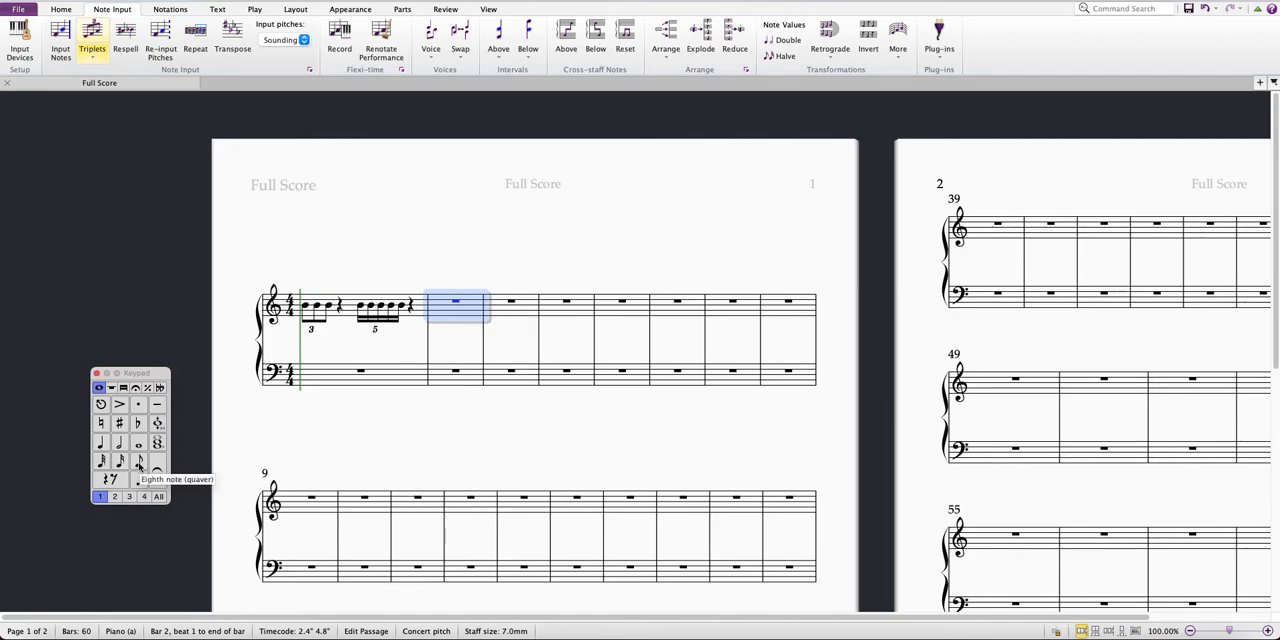
# Enter the first quaver at the start of bar 2 on the treble staff
pyautogui.click(138, 460)
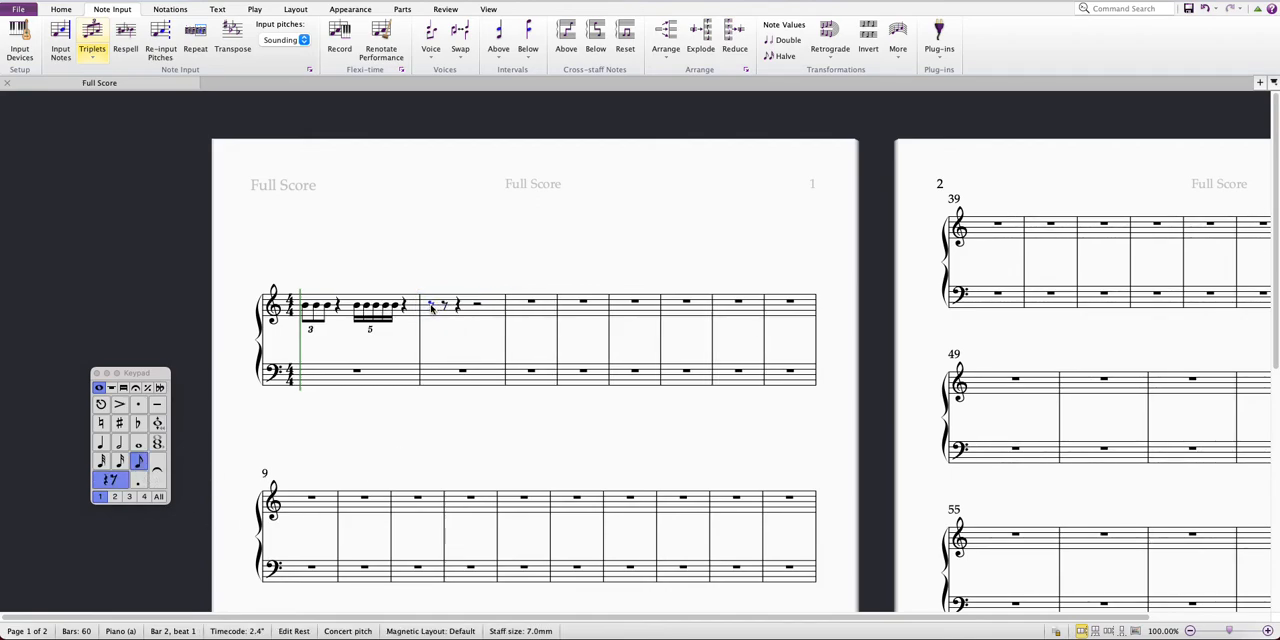